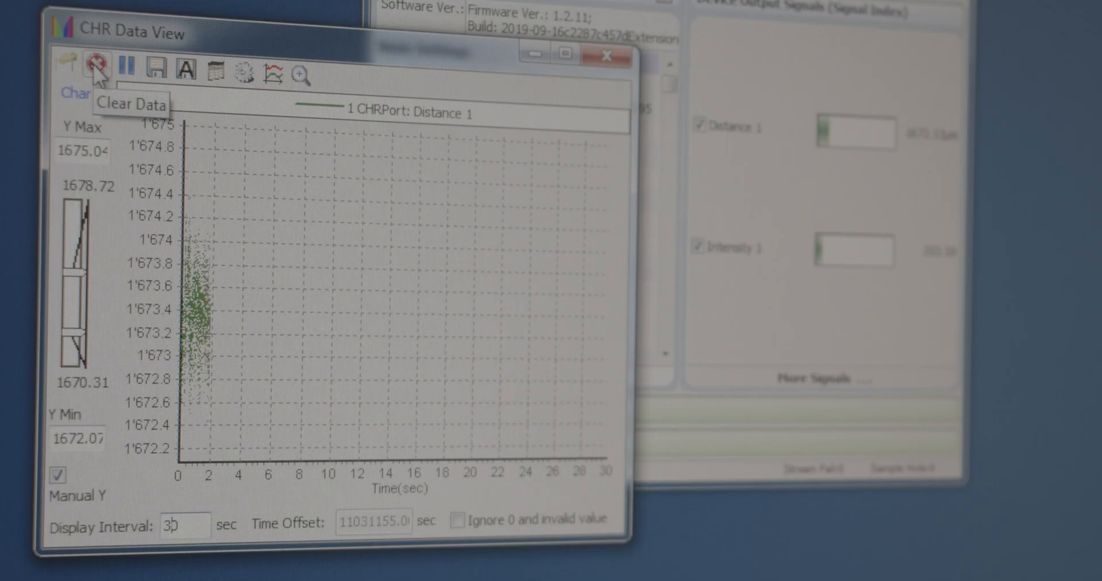
Clear the recorded distance data so the chart replots live Distance 1 readings from zero.
{"action": "left_click", "coordinate": [94, 70]}
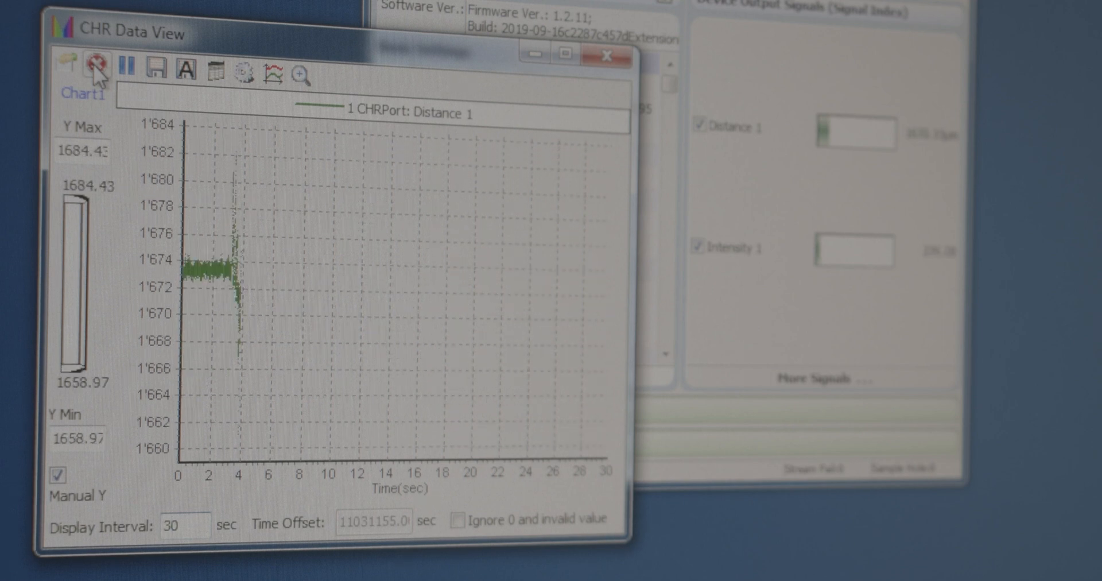